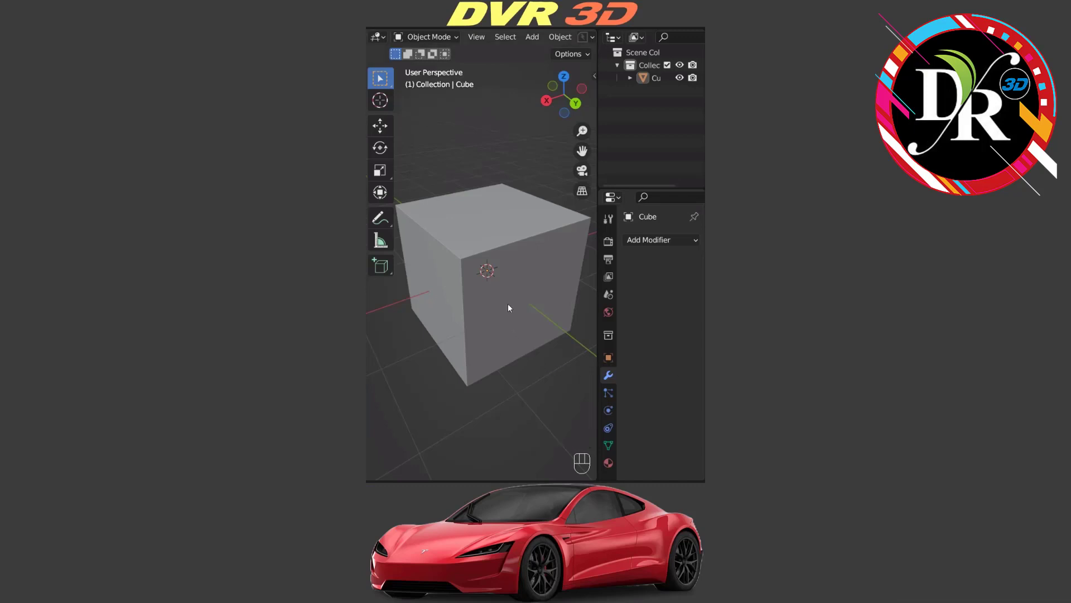
# Remove the default cube so the scene is empty.
pyautogui.press('a')
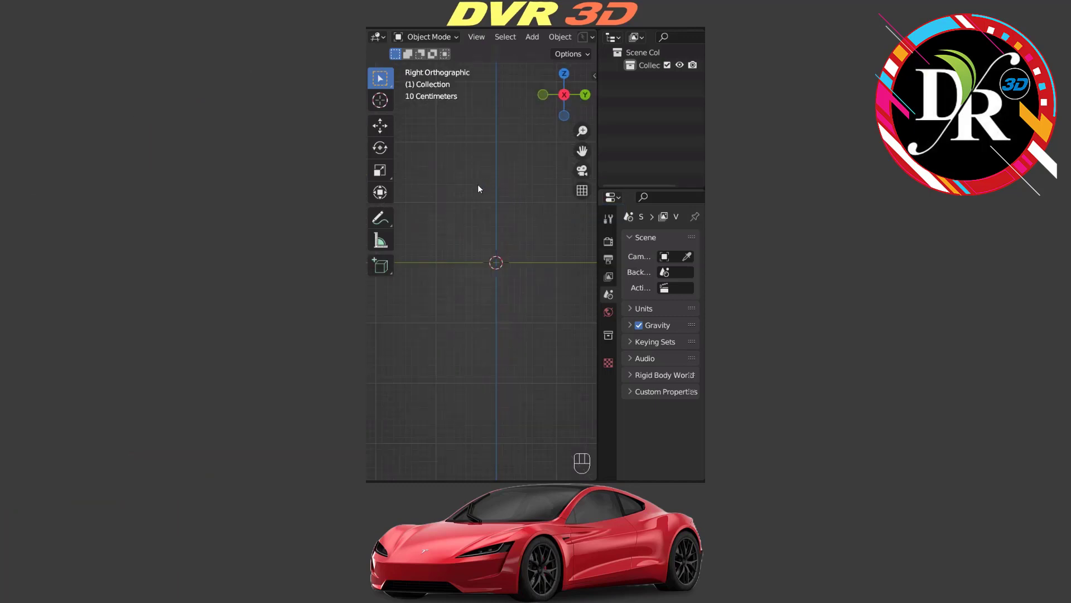
# Add right.png as a reference image at the origin and zoom out.
pyautogui.click(532, 36)
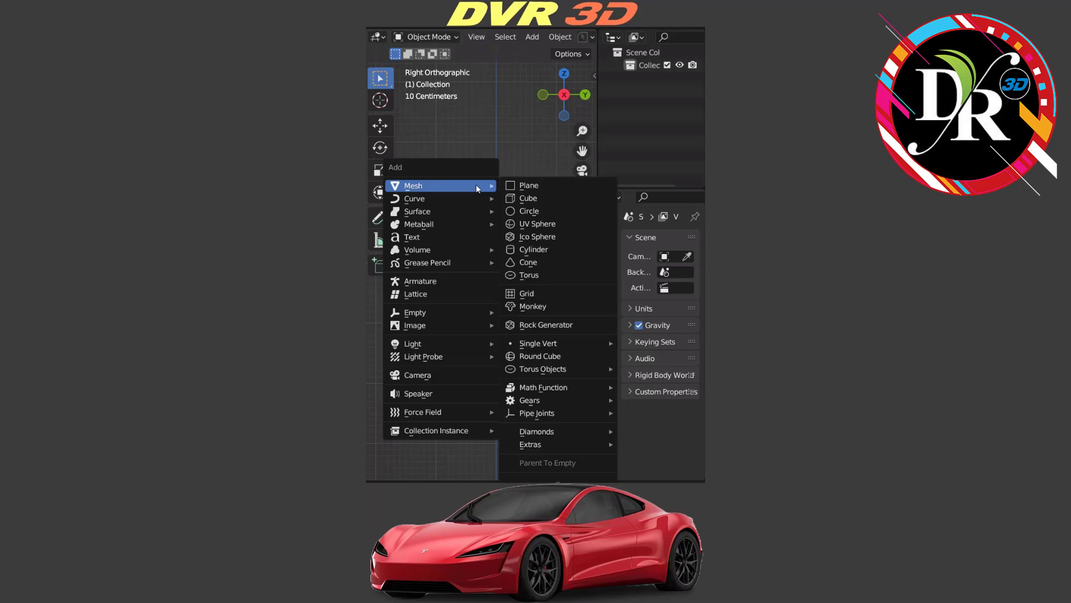
pyautogui.moveTo(415, 325)
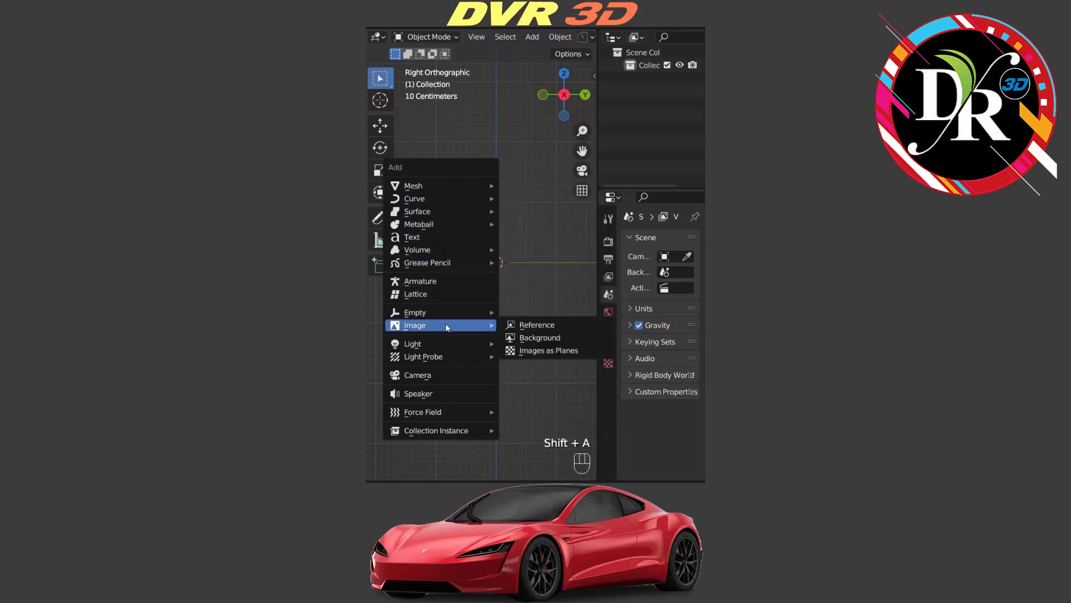
pyautogui.click(537, 325)
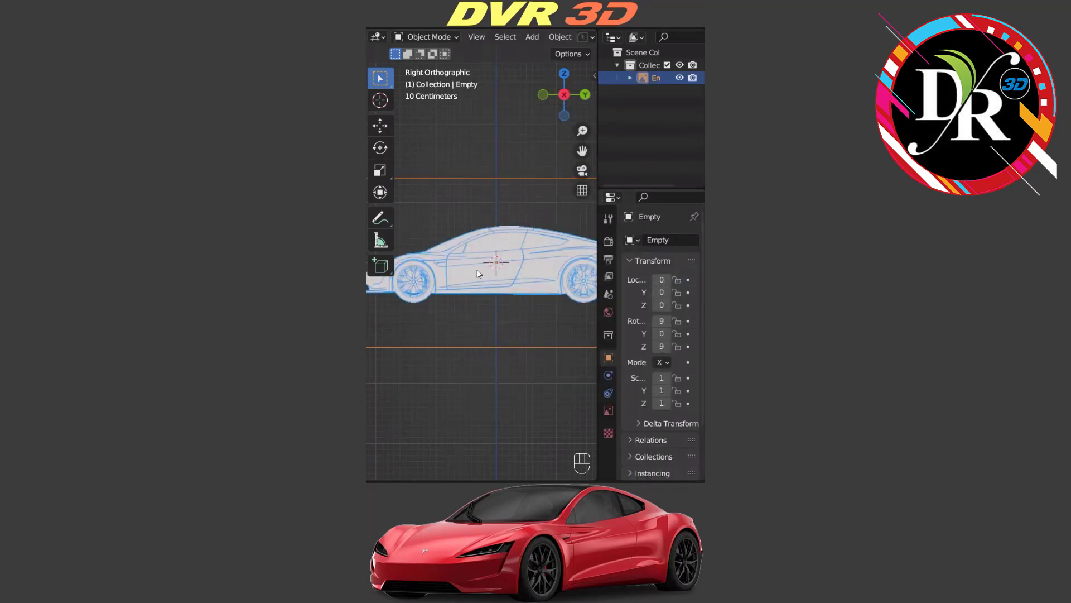
pyautogui.scroll(-3)
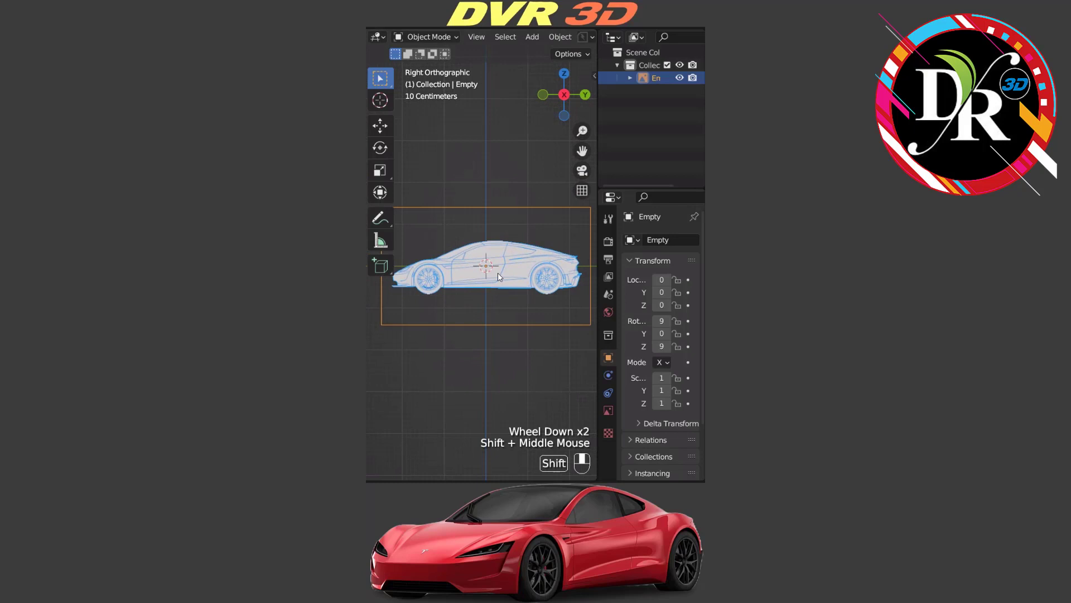
pyautogui.click(476, 37)
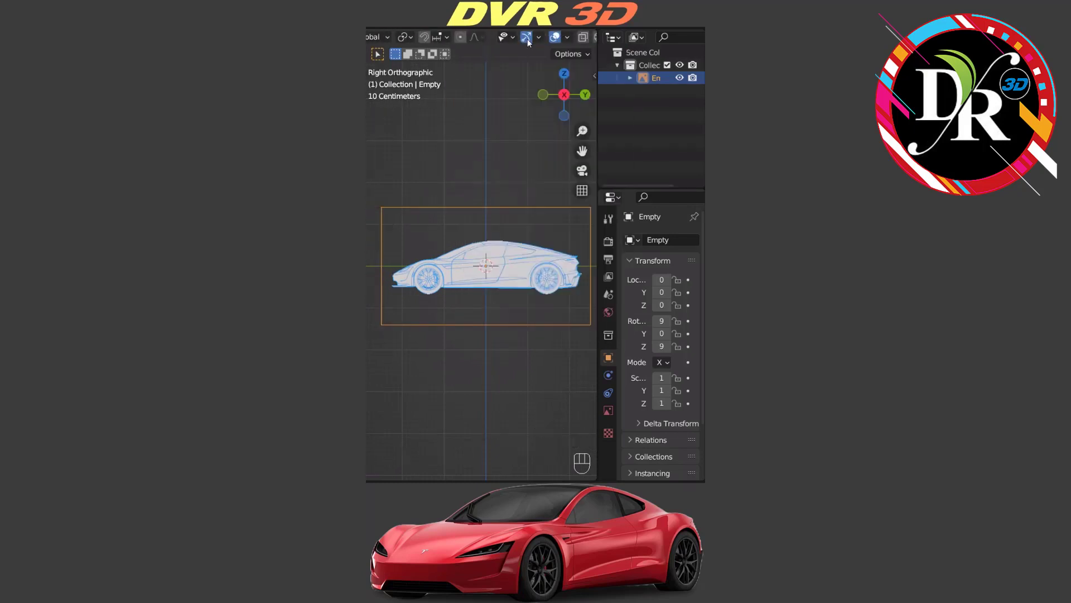
pyautogui.click(553, 37)
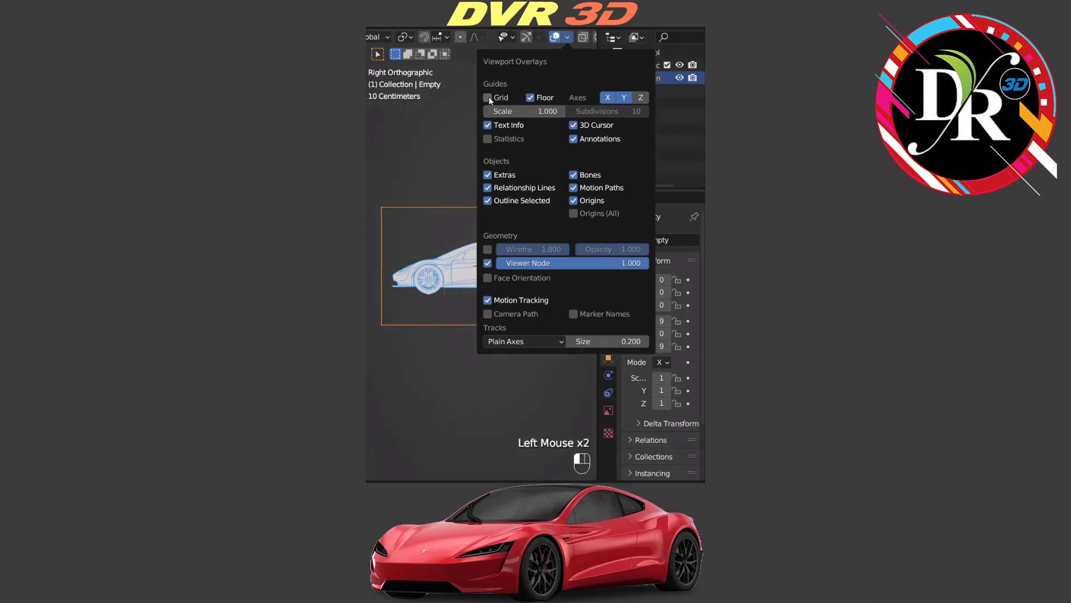
# Hide the floor grid, set the right blueprint X to -100, front-only, no perspective.
pyautogui.click(560, 37)
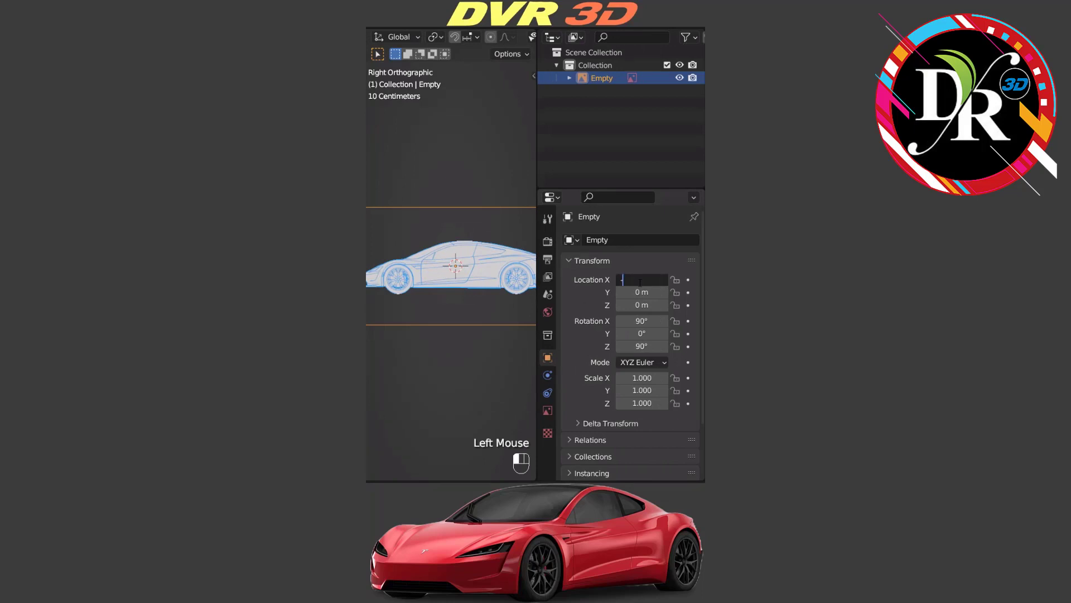
pyautogui.write('-100')
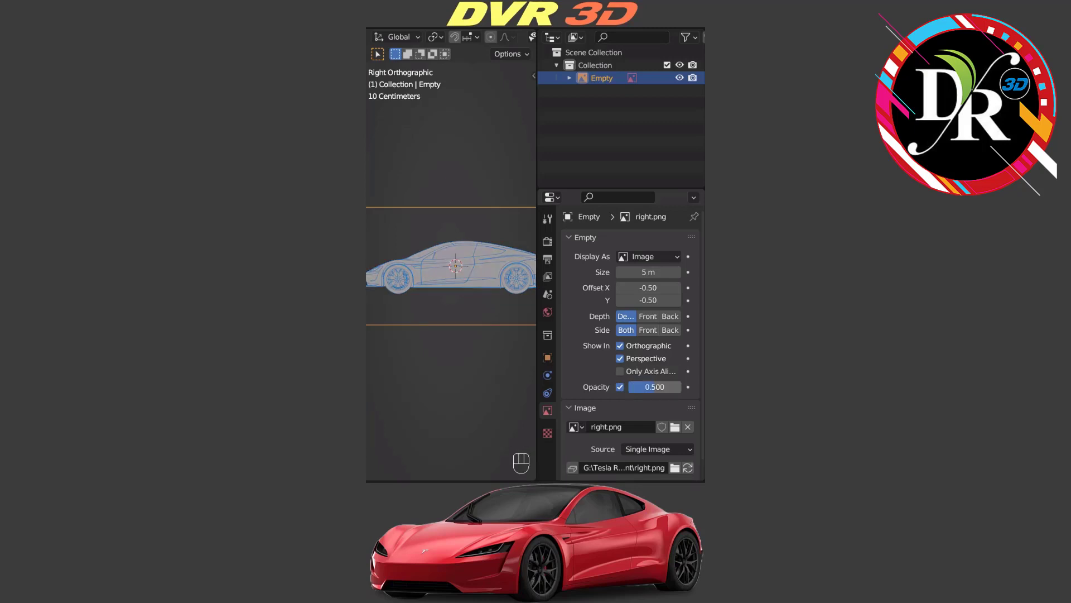
pyautogui.click(647, 329)
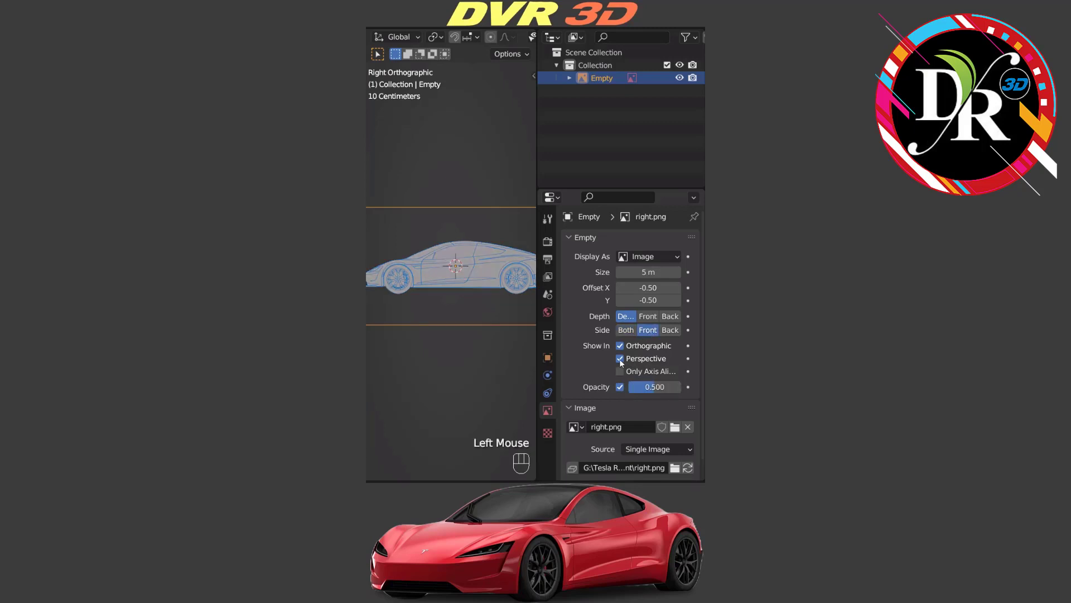
pyautogui.click(620, 359)
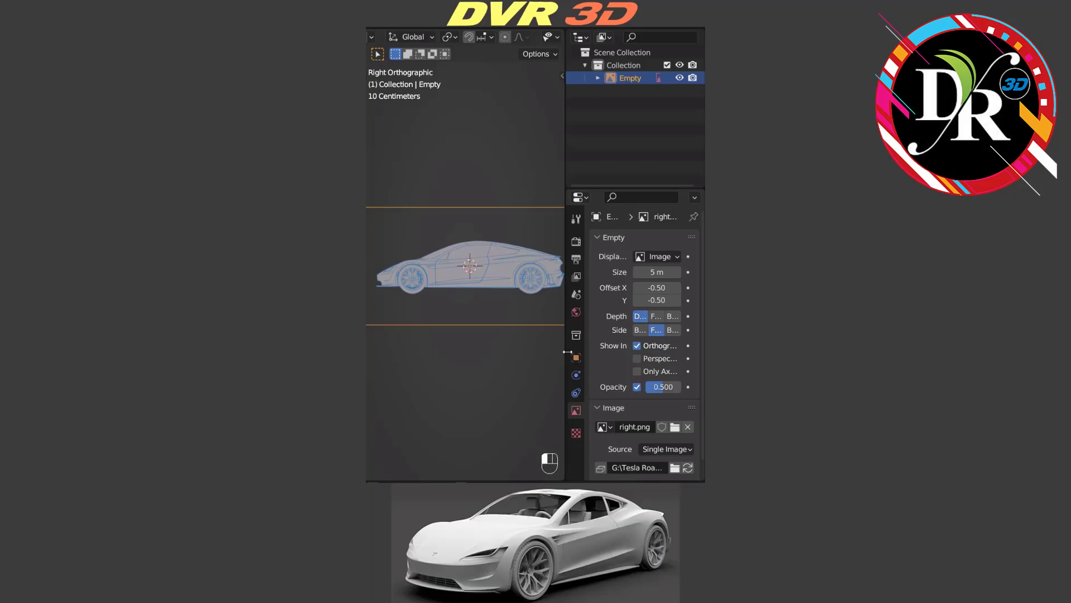
pyautogui.moveTo(488, 258)
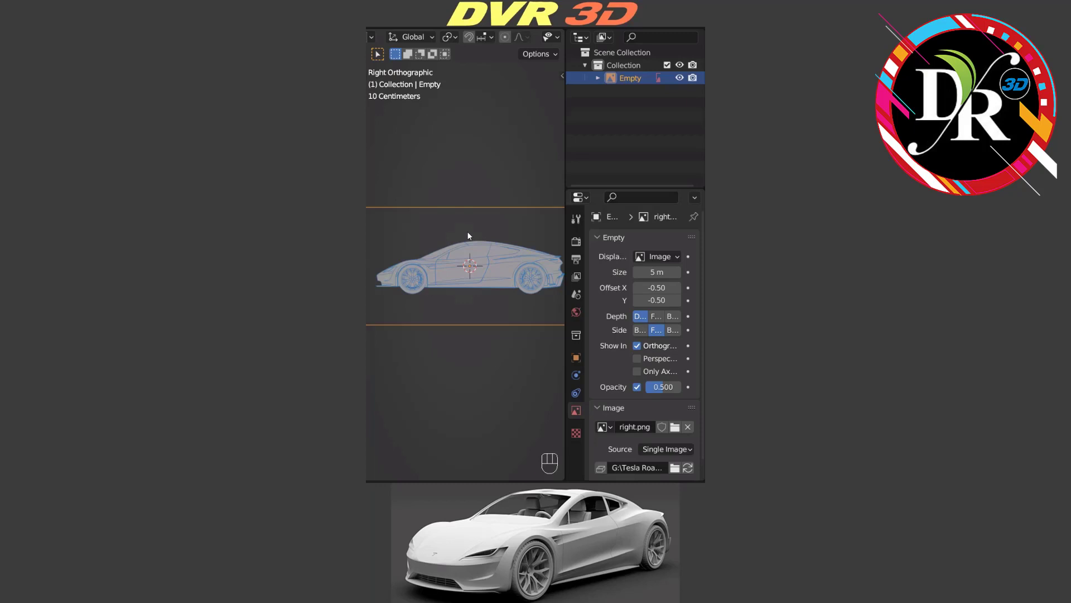
# Switch to top view and enter 100 and -90 into the top blueprint's transform.
pyautogui.press('7')
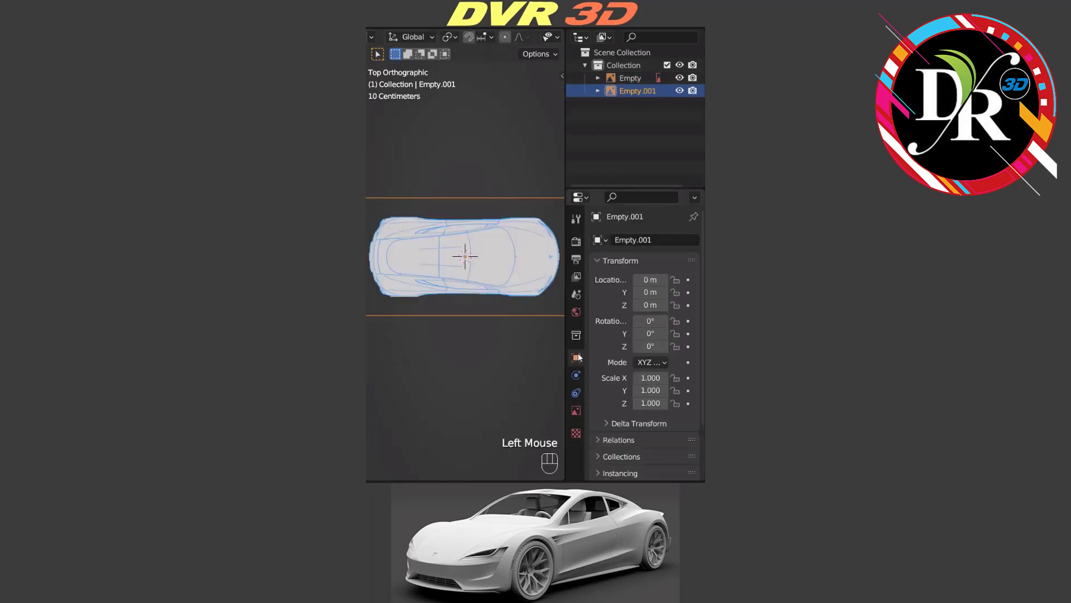
pyautogui.write('100')
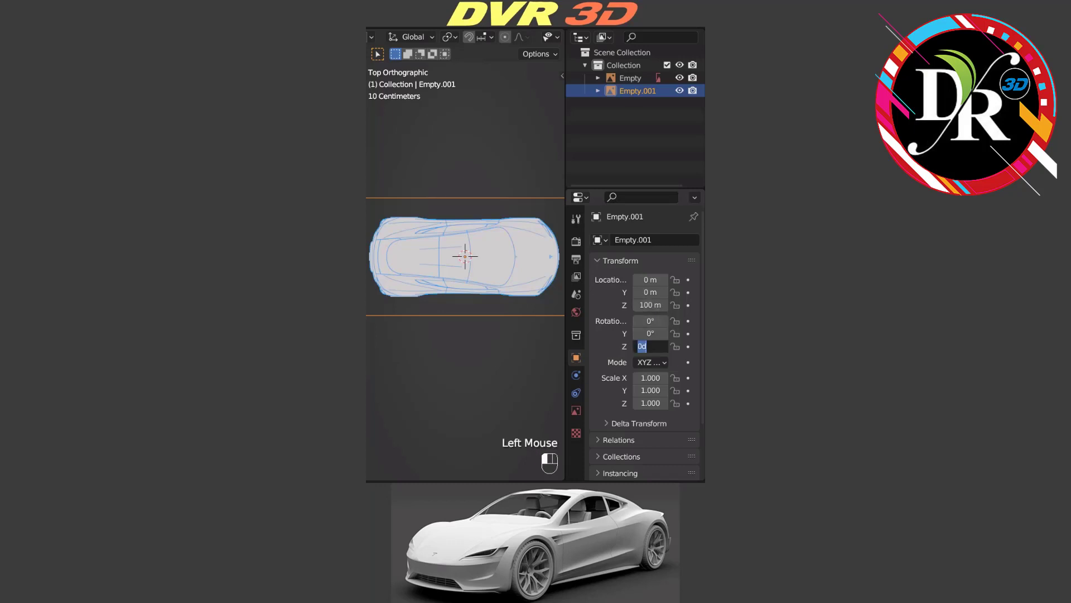
pyautogui.write('-90')
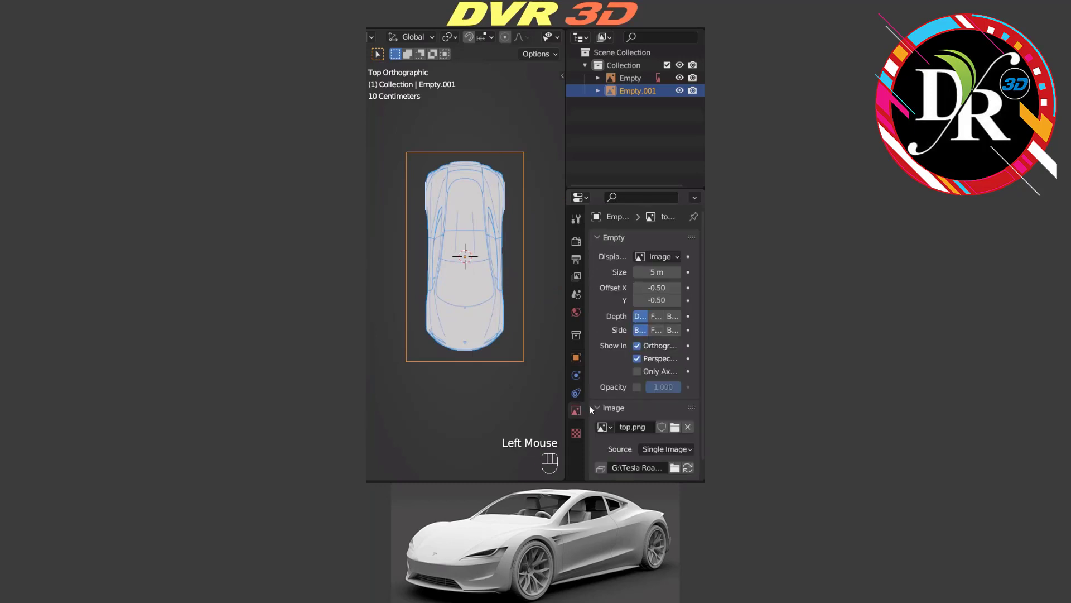
# Show the top blueprint front-side only at 0.5 opacity, hidden in perspective.
pyautogui.click(654, 329)
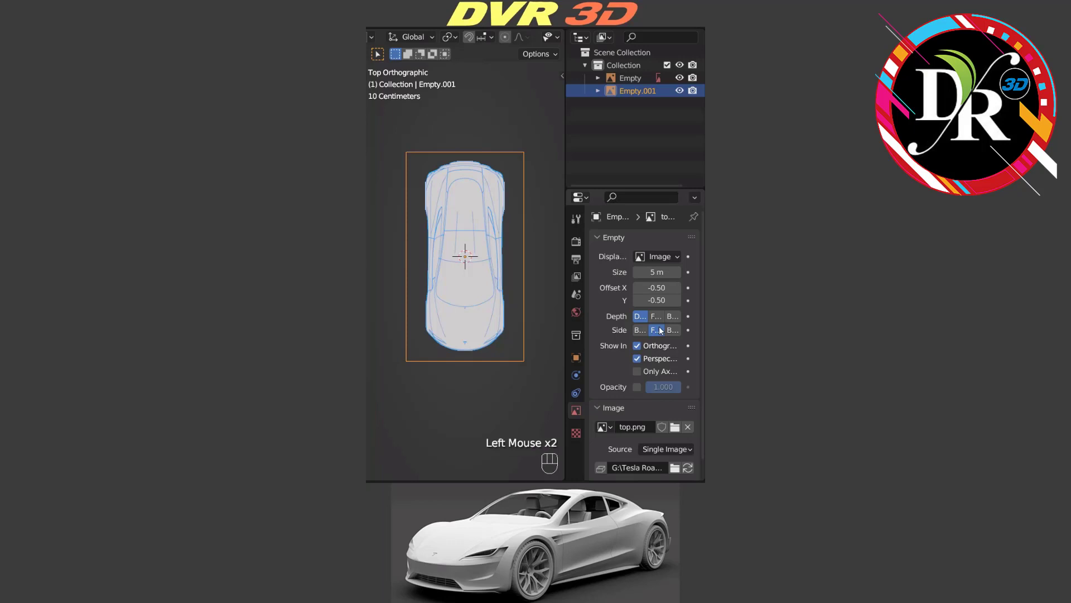
pyautogui.click(637, 387)
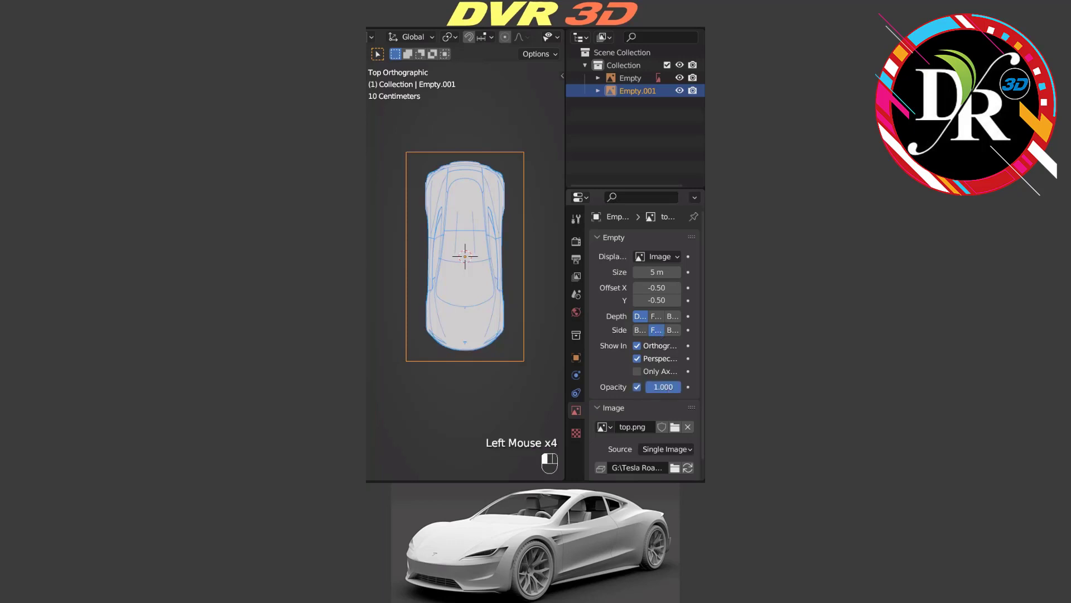
pyautogui.doubleClick(662, 386)
pyautogui.write('0.500')
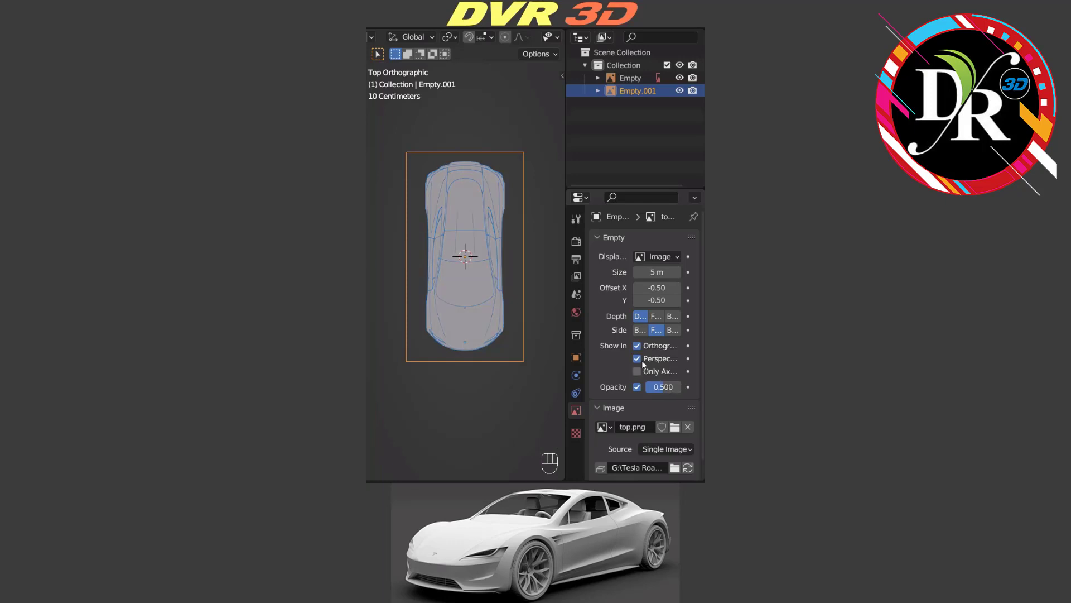
pyautogui.click(638, 358)
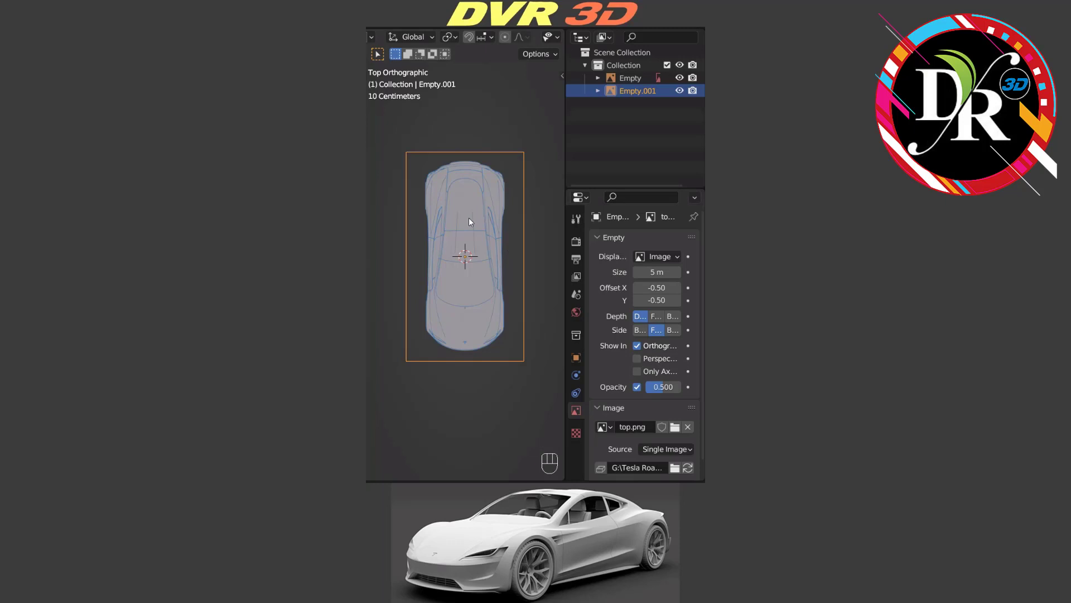
# In front view, add the front blueprint reference at Location Y -100 with opacity enabled.
pyautogui.press('KP_1')
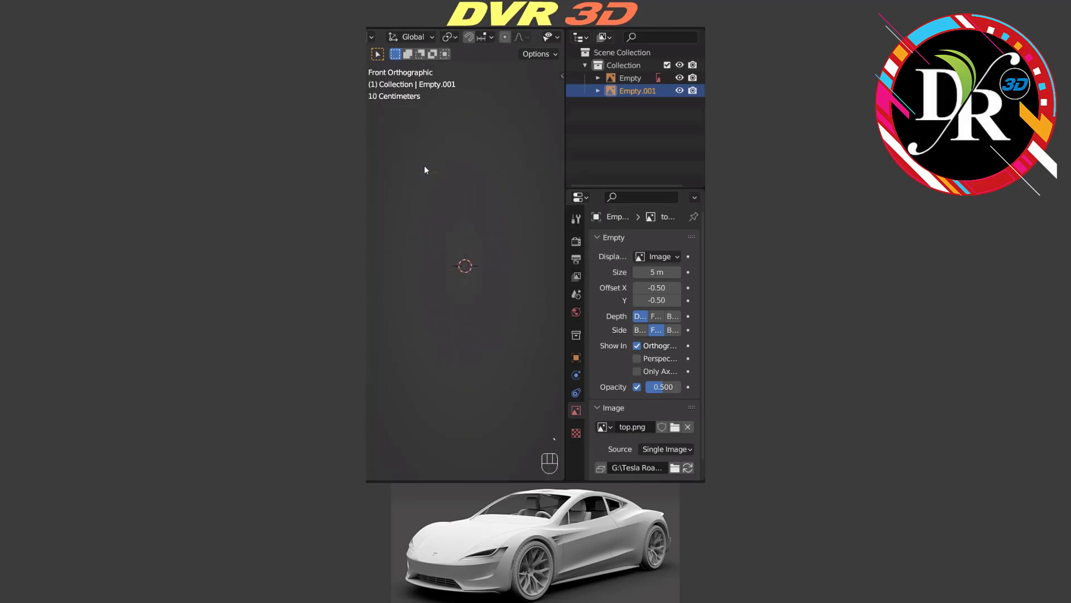
pyautogui.press('shift+a')
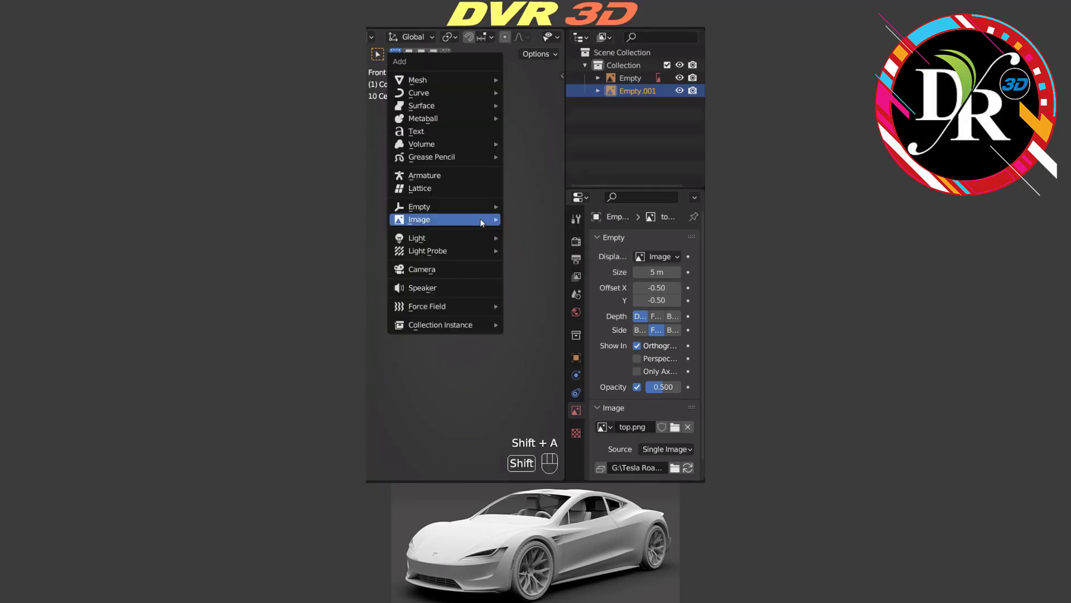
pyautogui.click(419, 219)
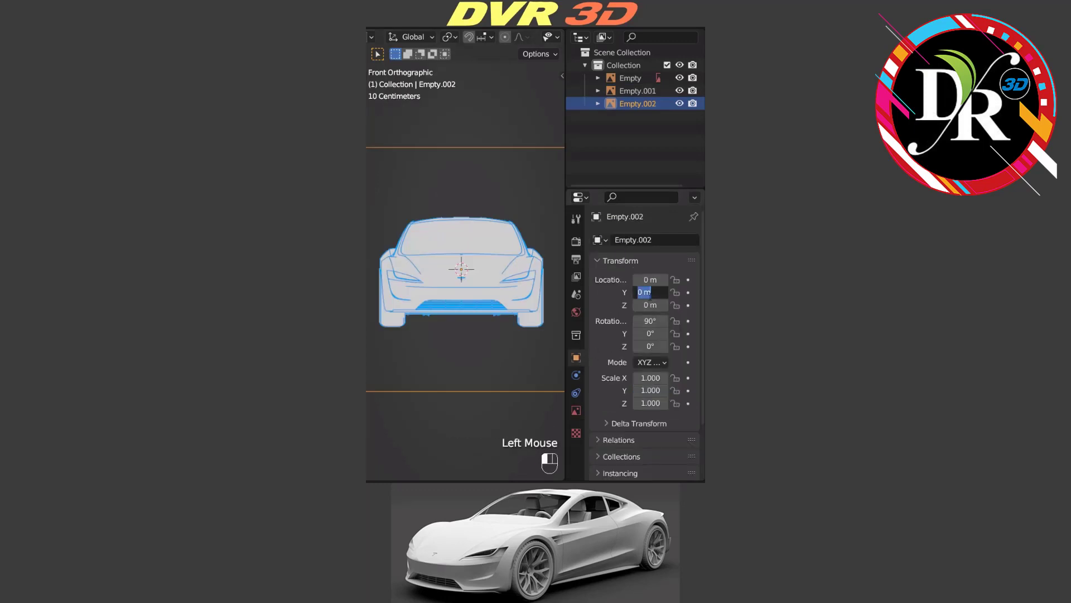
pyautogui.write('-100')
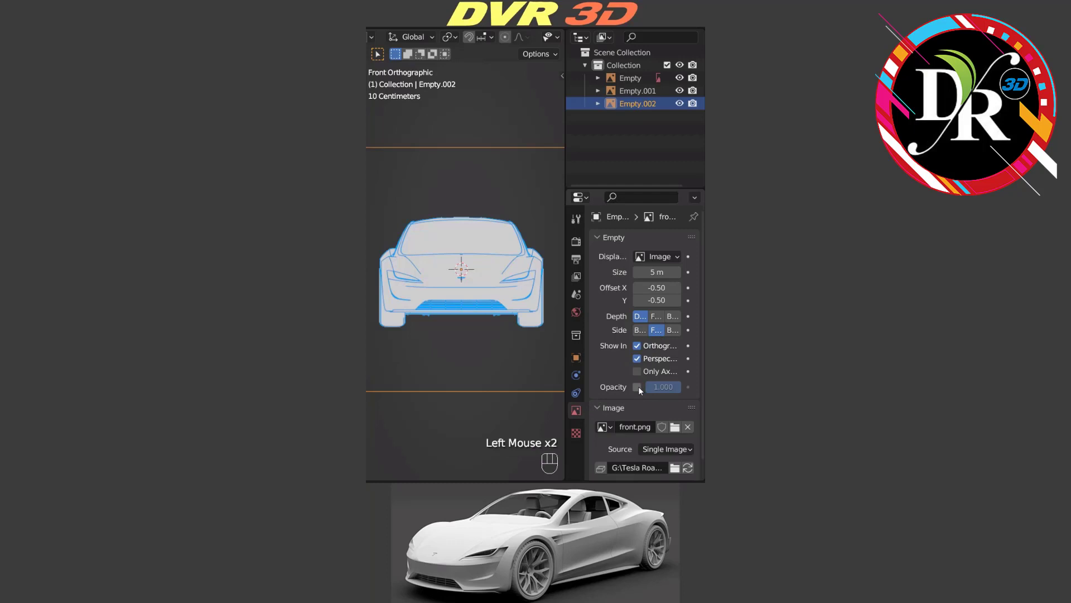
pyautogui.click(636, 358)
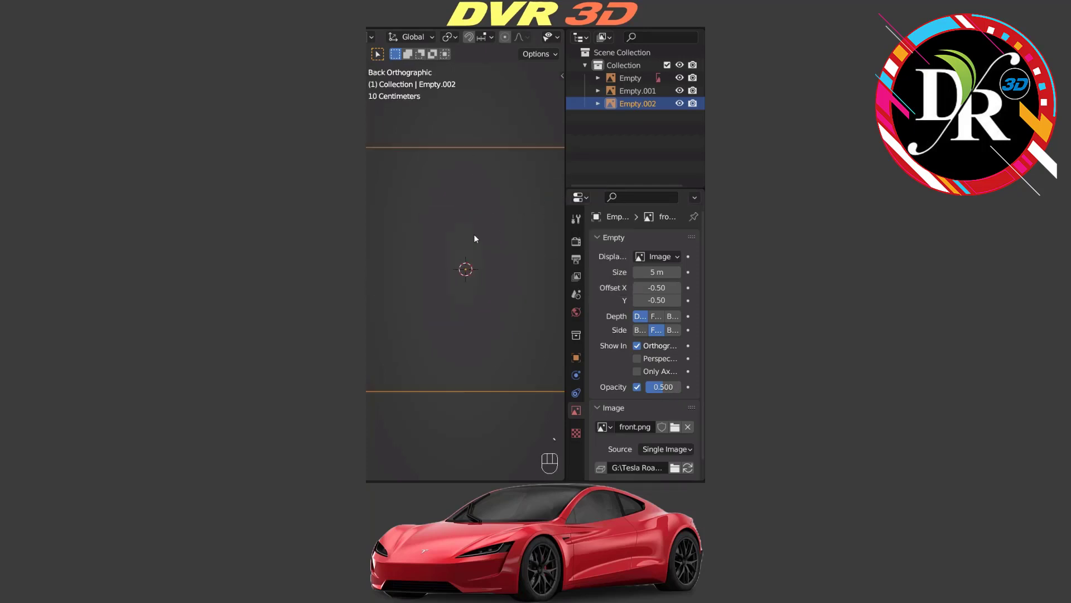
pyautogui.moveTo(457, 245)
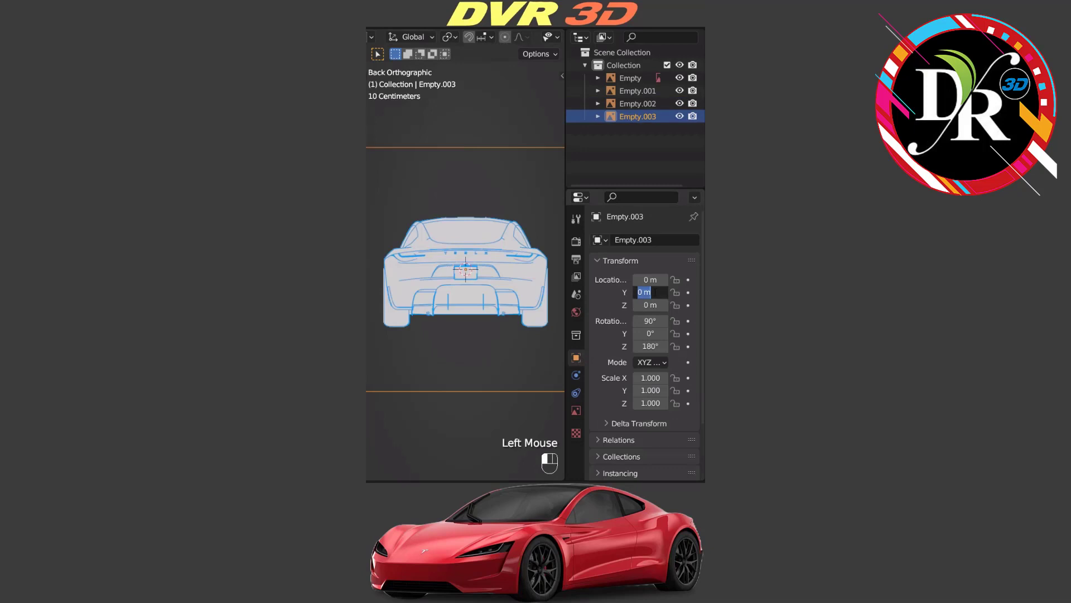
# Place the back blueprint at Y 100, hide it in perspective, and set opacity 0.5.
pyautogui.write('100')
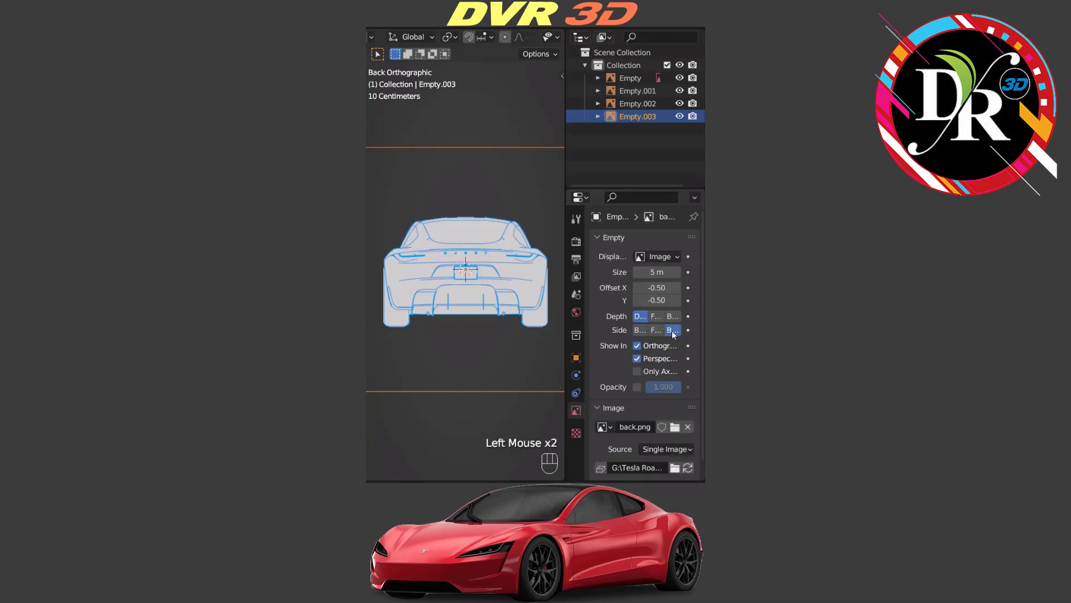
pyautogui.click(637, 358)
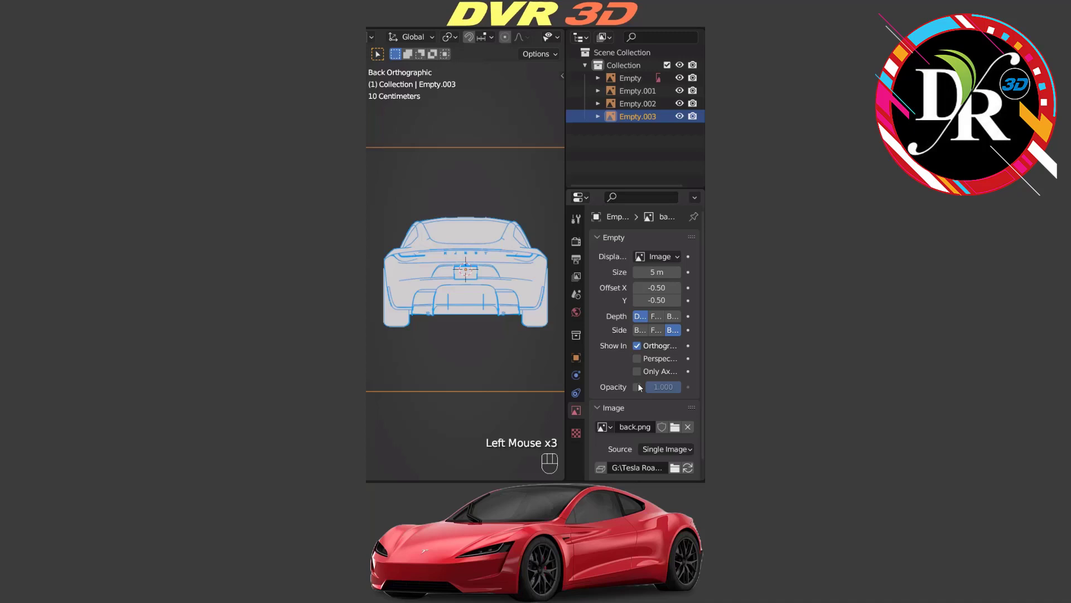
pyautogui.click(662, 386)
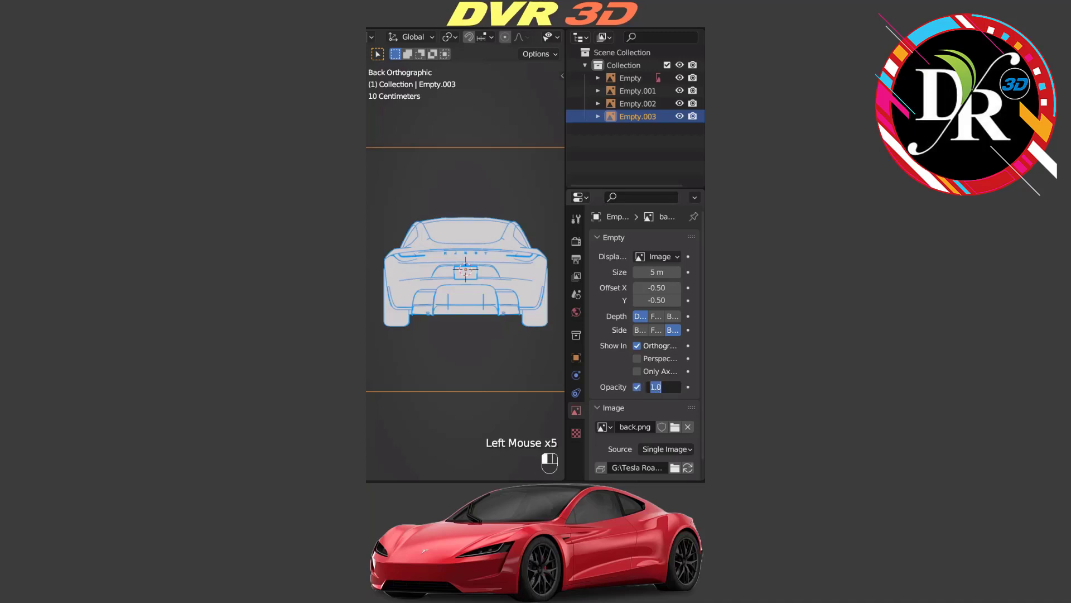
pyautogui.click(663, 387)
pyautogui.write('Blue')
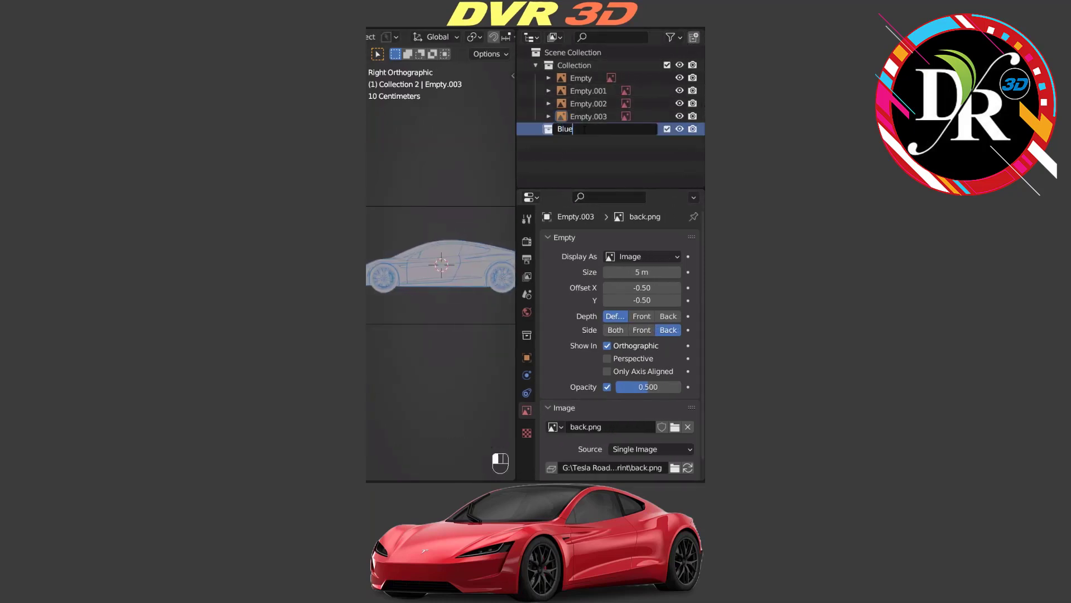
# Confirm the Blueprint collection name and disable its selection via the Selectable filter toggle.
pyautogui.click(581, 78)
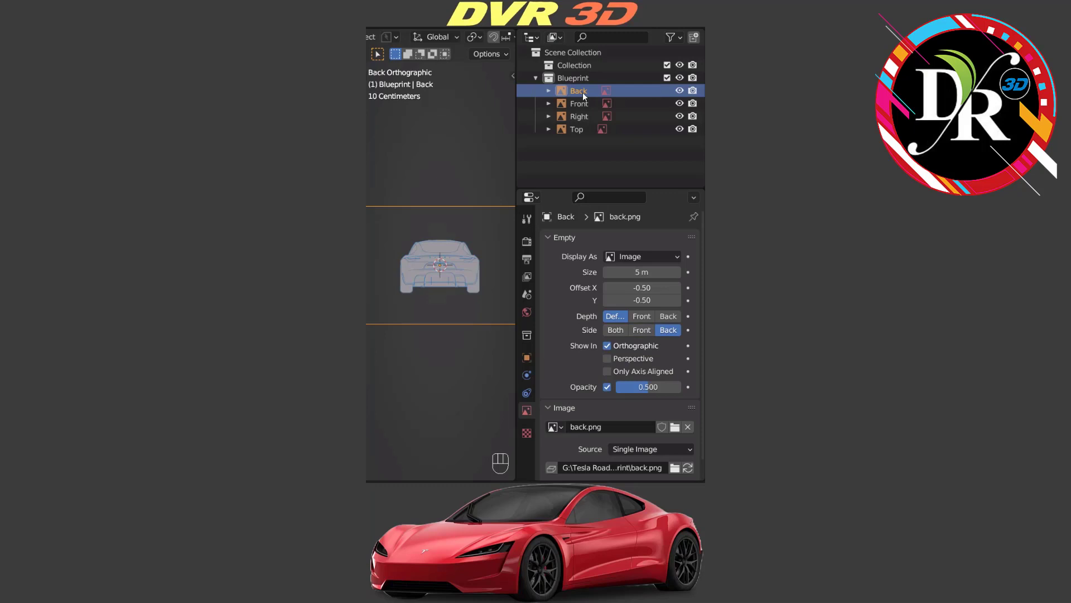
pyautogui.click(671, 37)
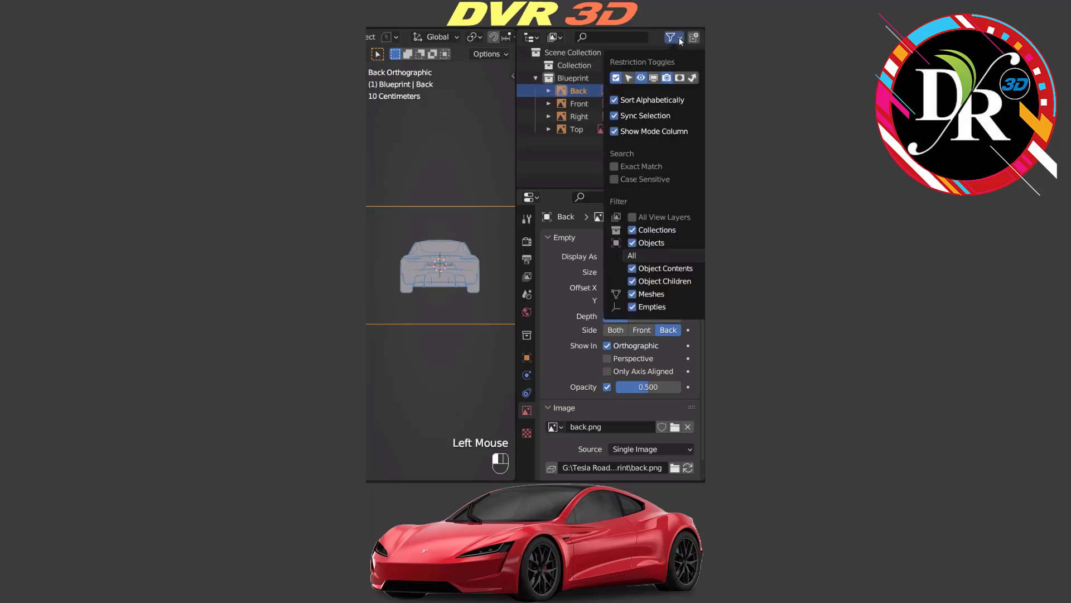
pyautogui.click(616, 77)
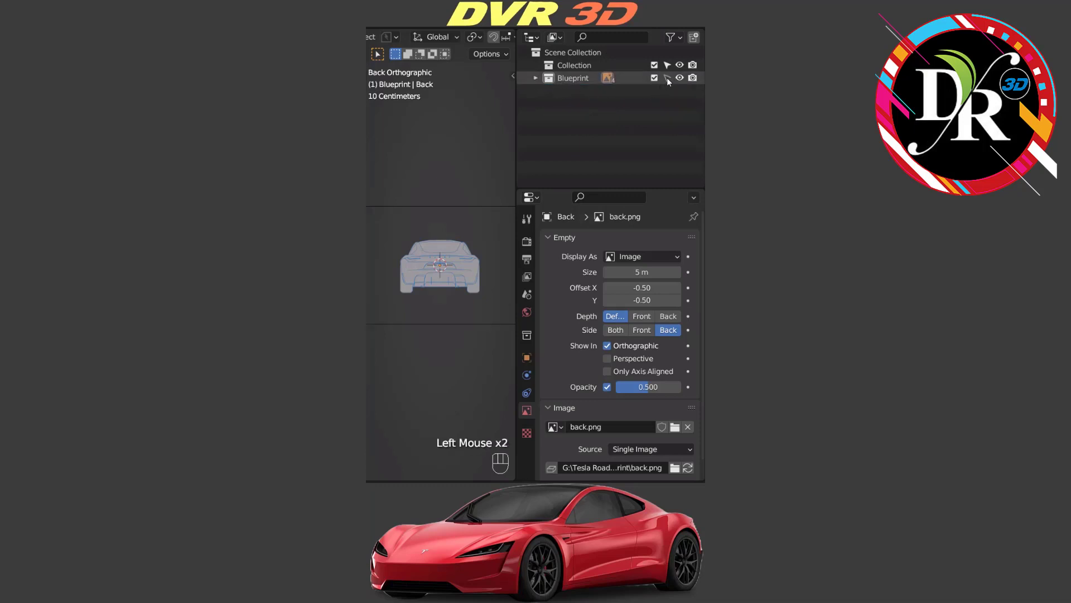
pyautogui.click(572, 64)
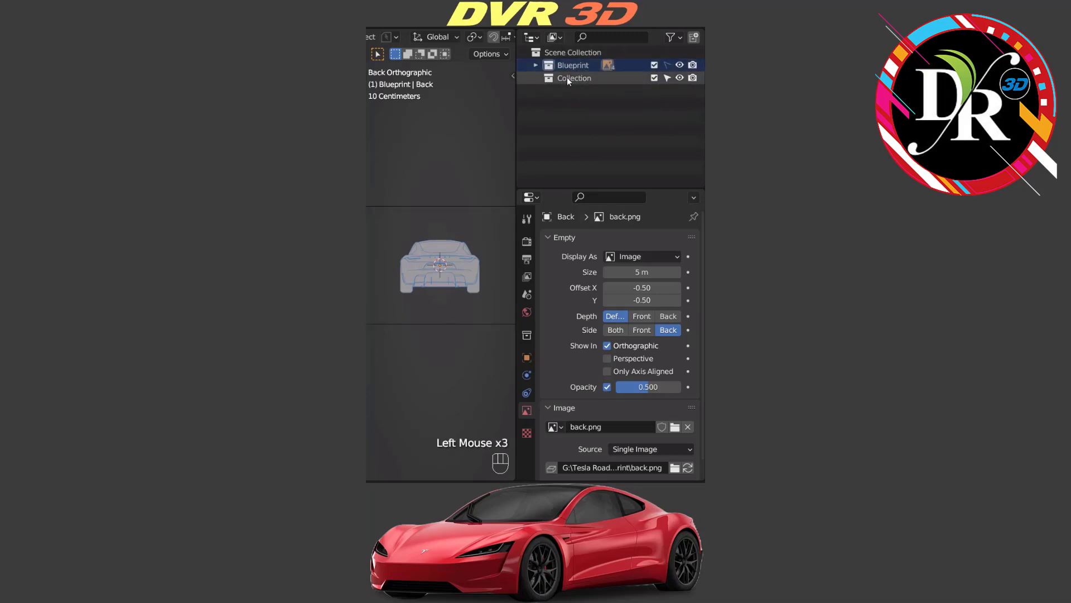